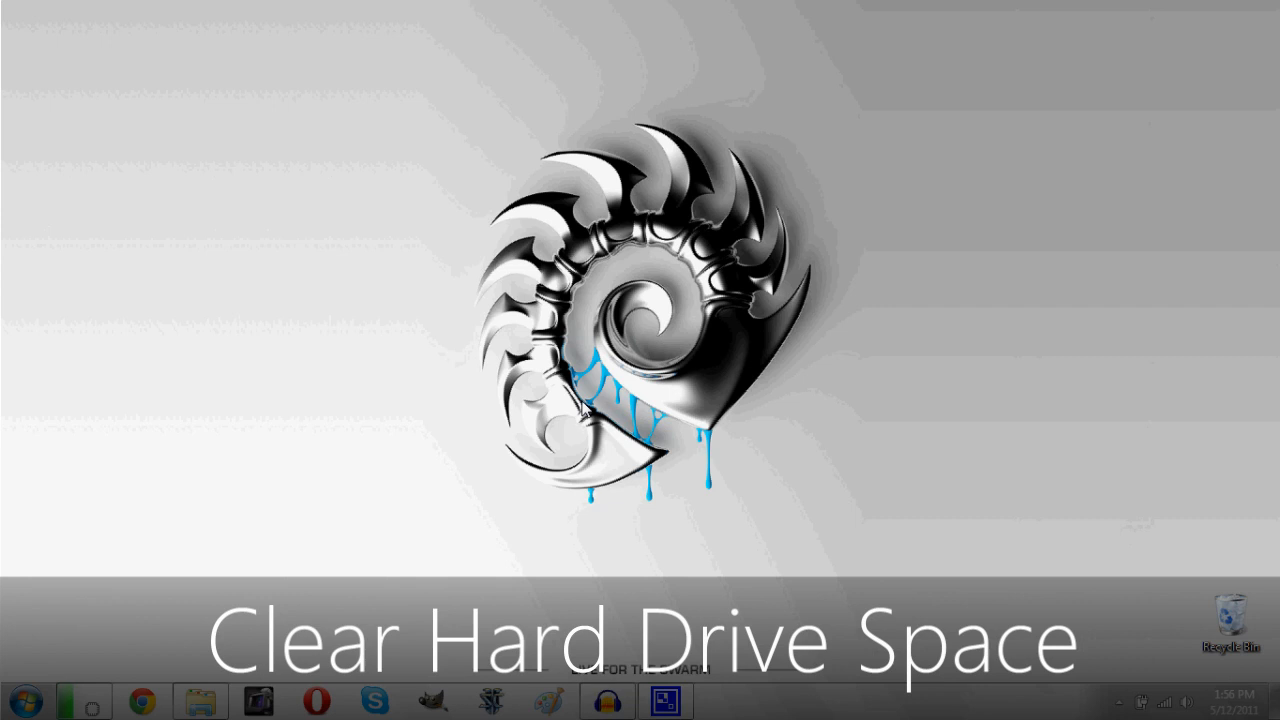
mouse_move(458, 452)
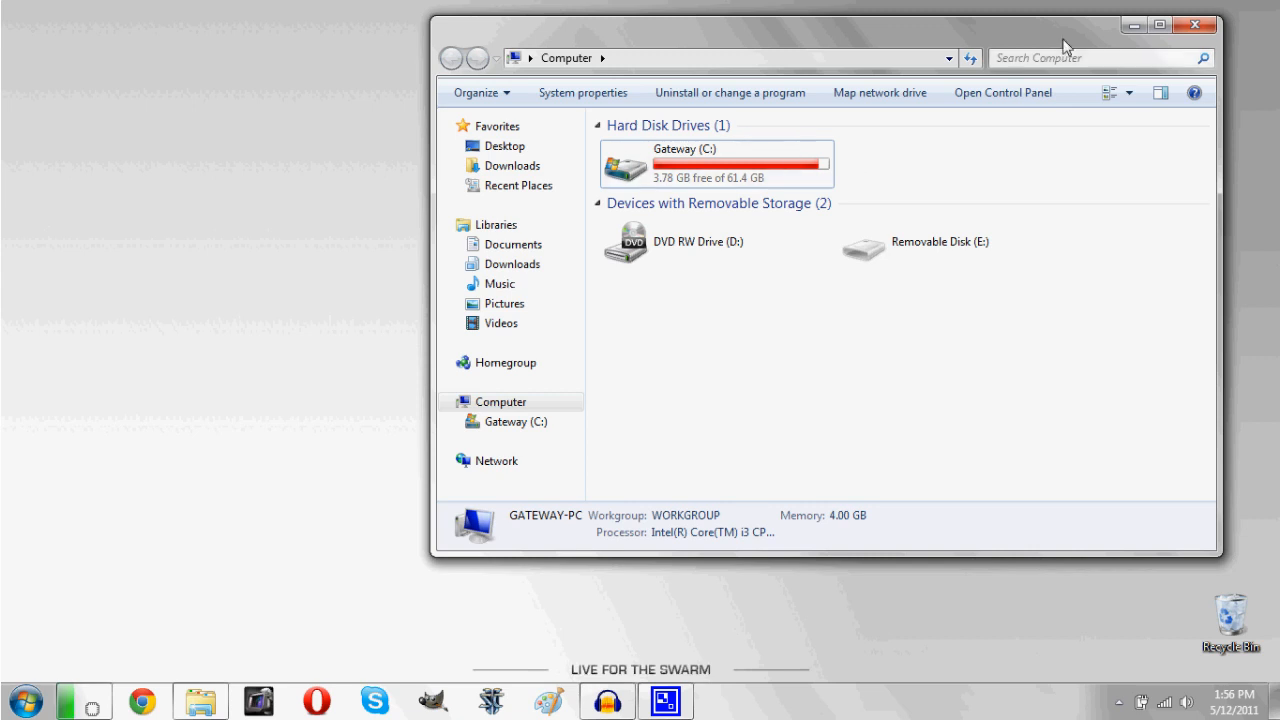
Close the Computer window to return to the empty desktop.
click(1196, 24)
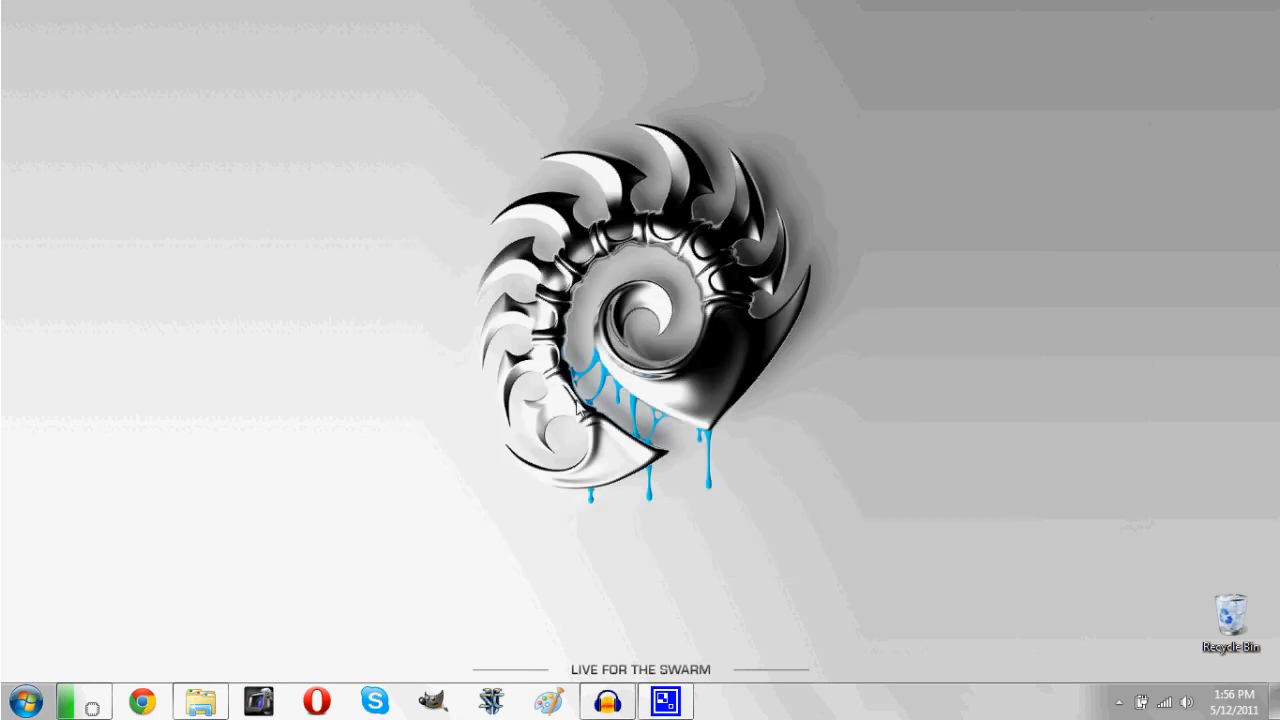
mouse_move(396, 486)
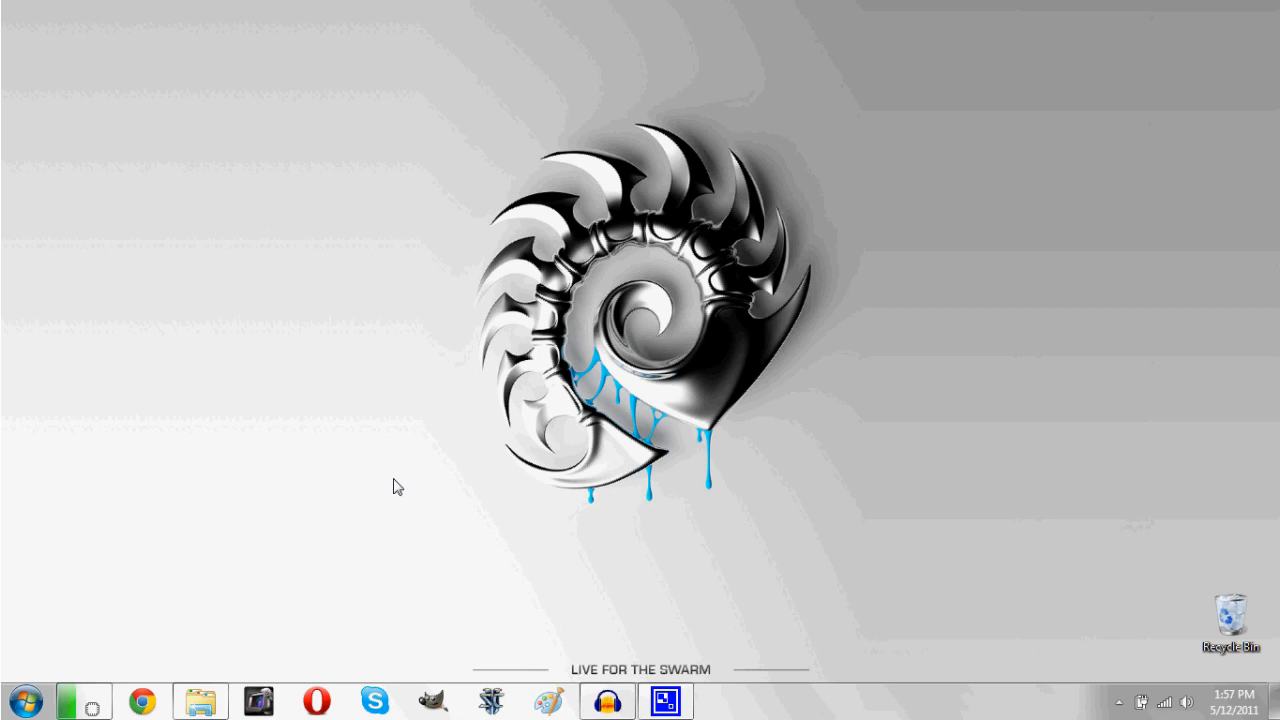
mouse_move(110, 600)
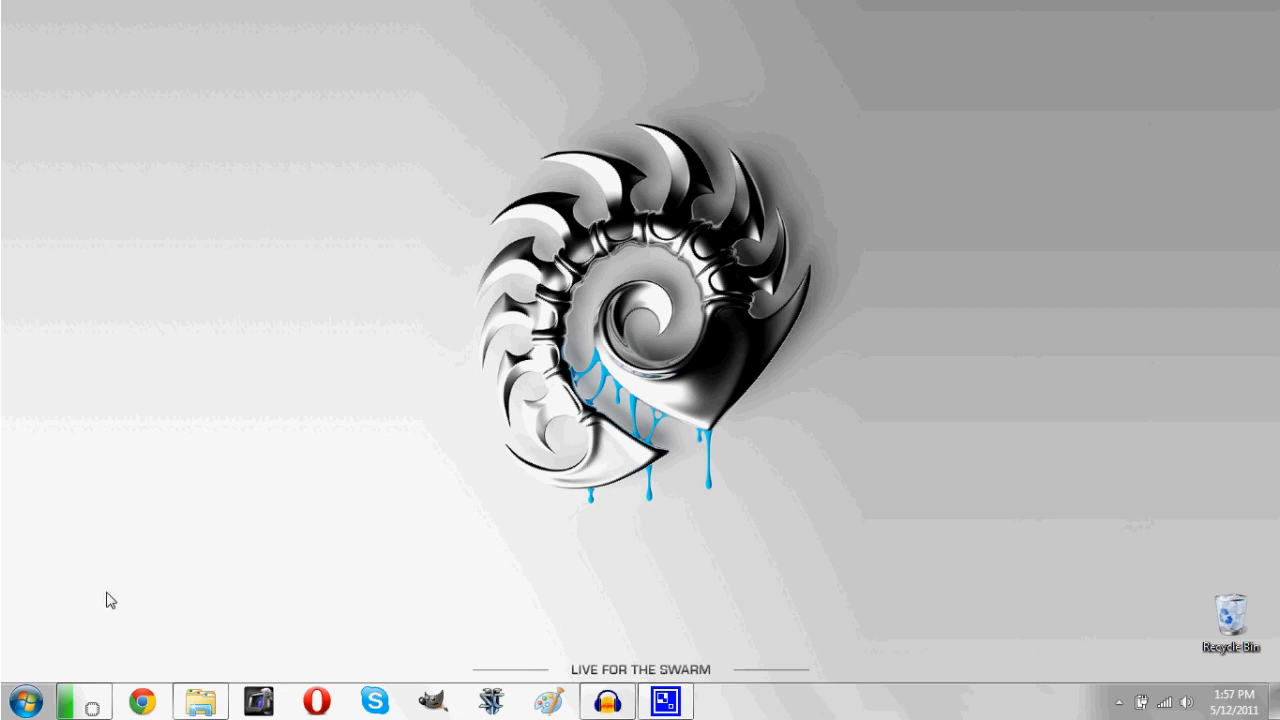
Search the Start menu for cmd and launch cmd.exe as administrator.
click(24, 700)
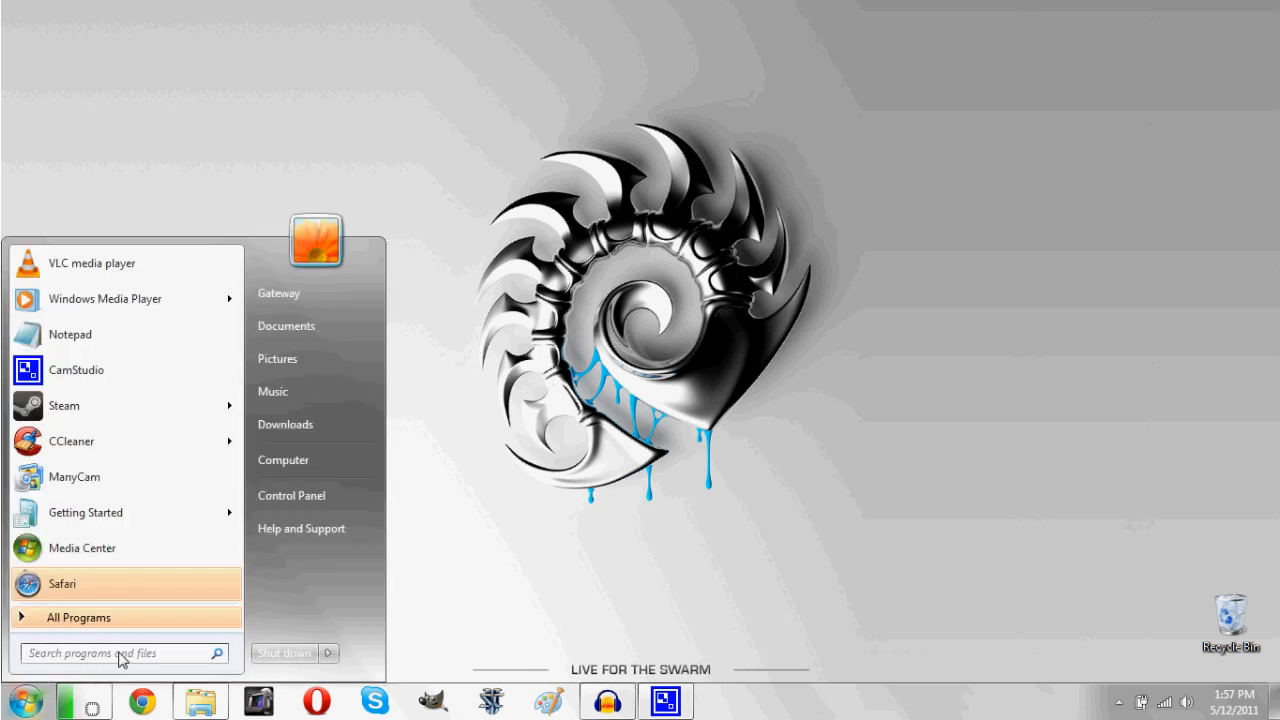
mouse_move(604, 588)
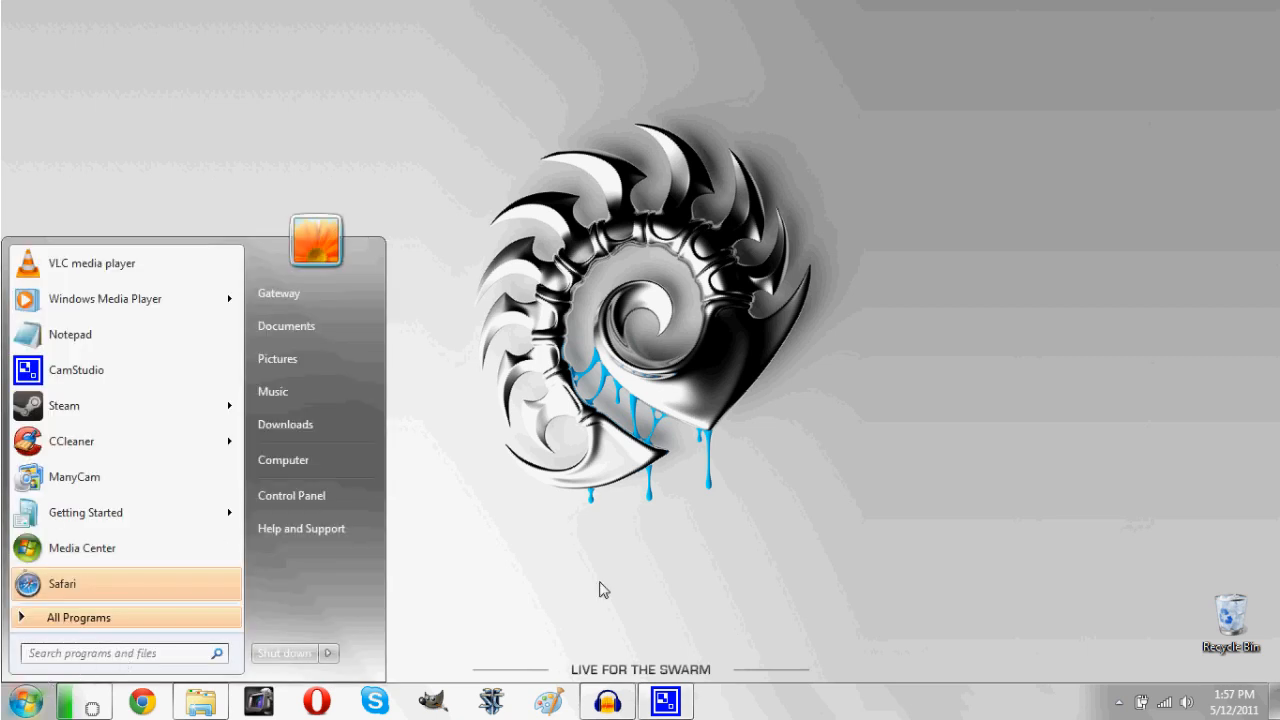
mouse_move(452, 438)
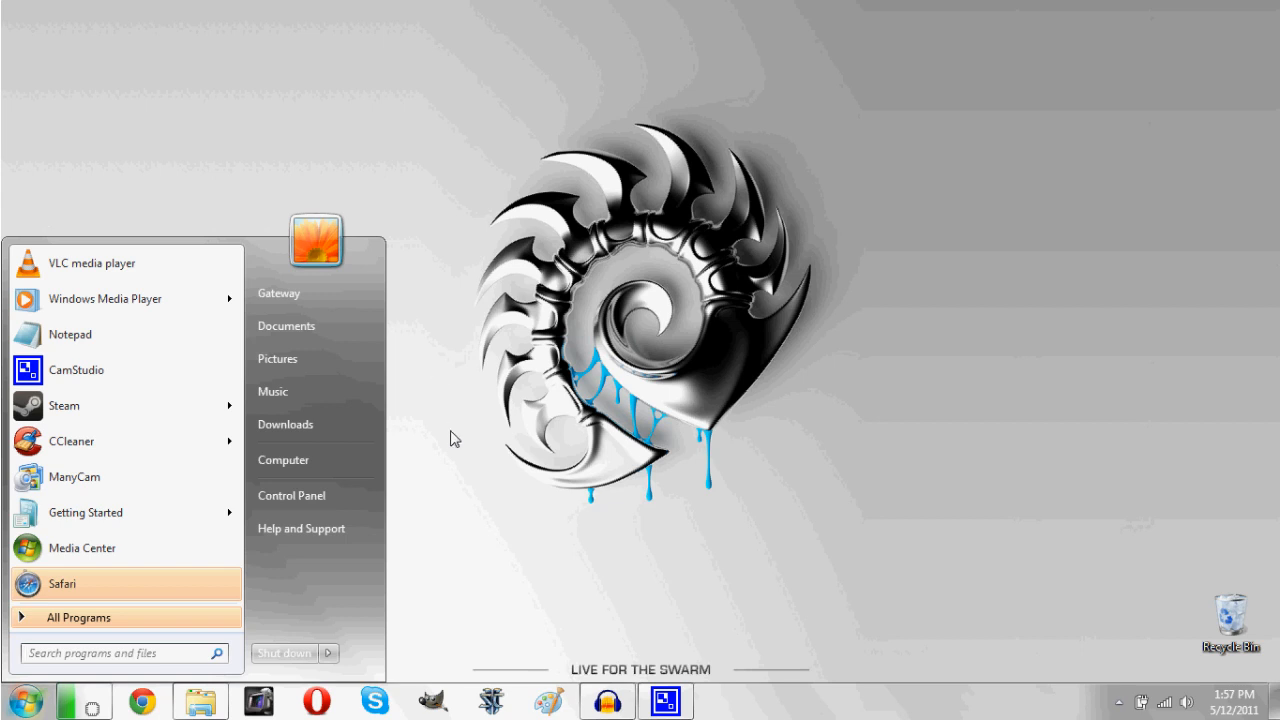
text(cmd)
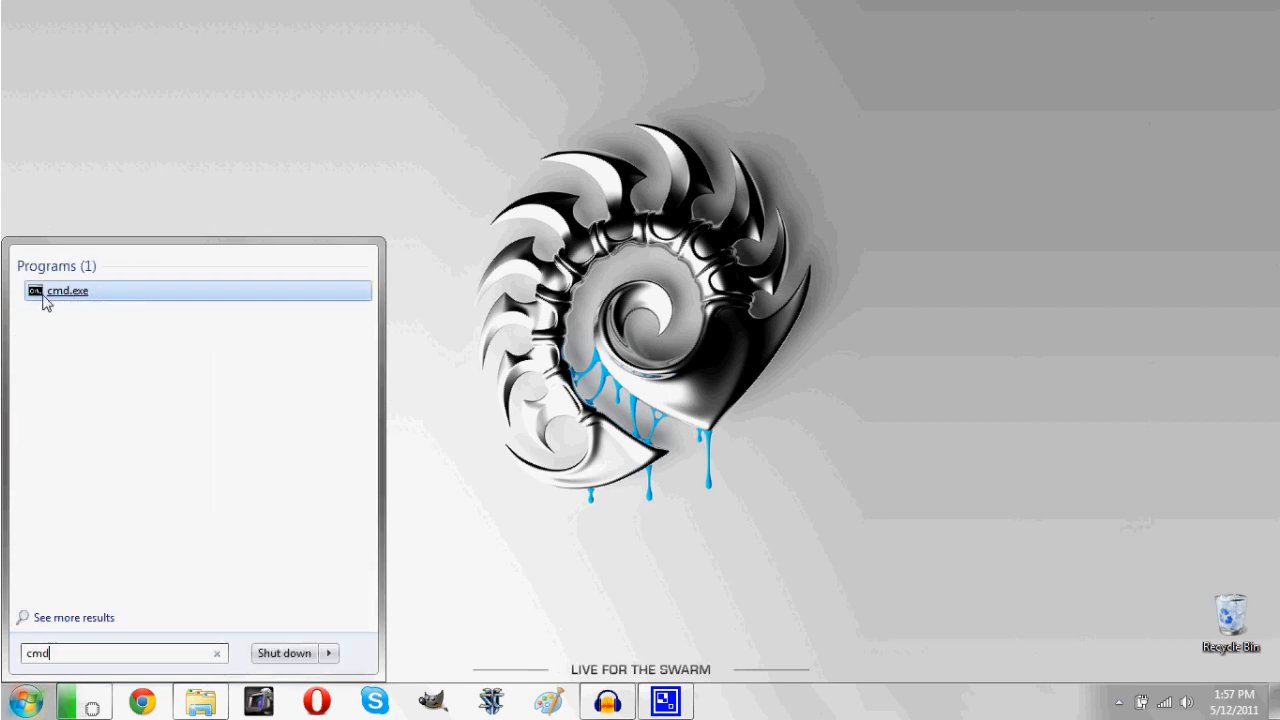
right_click(68, 290)
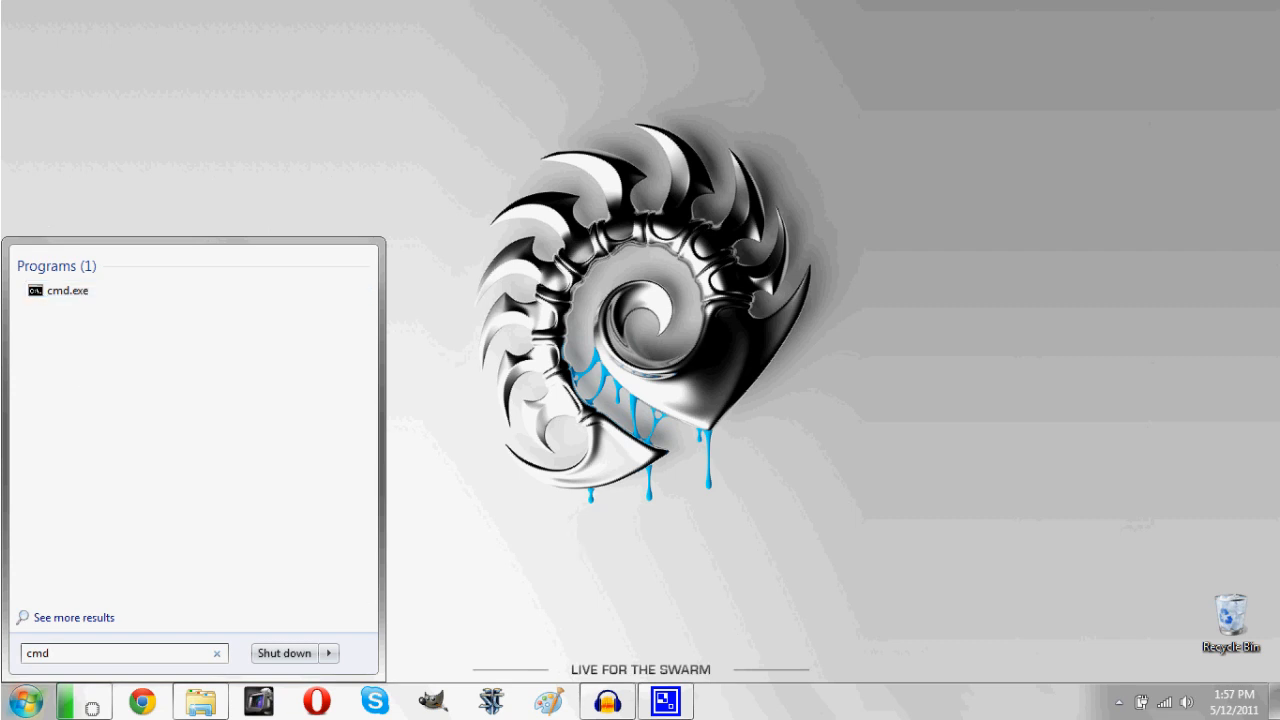
click(66, 290)
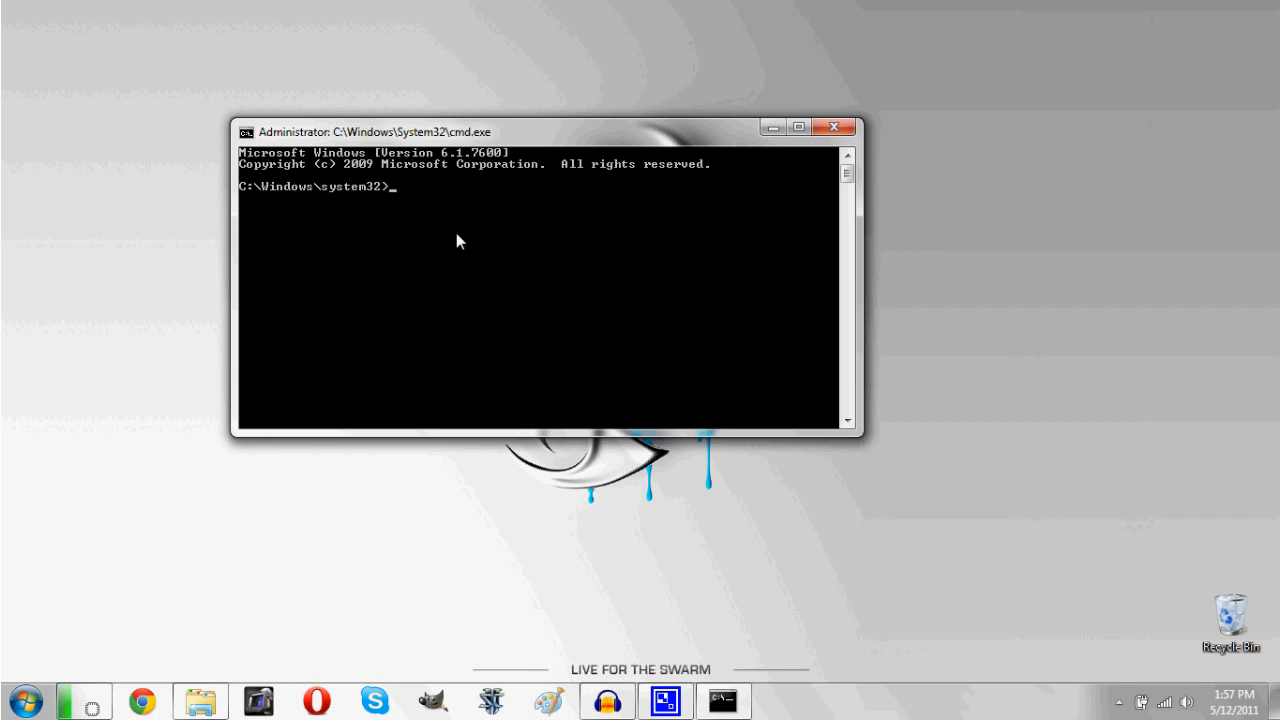
Enter powercfg -h off in the administrator Command Prompt to disable hibernation.
text(pow)
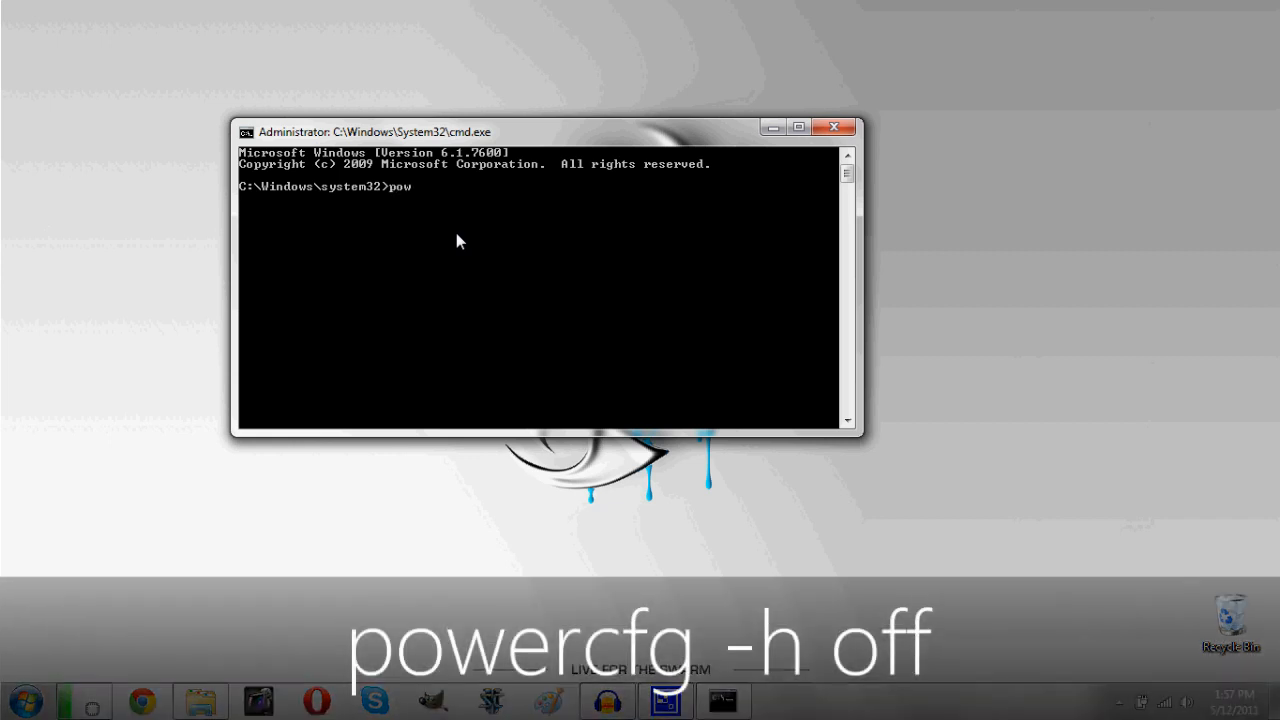
text(ercfg)
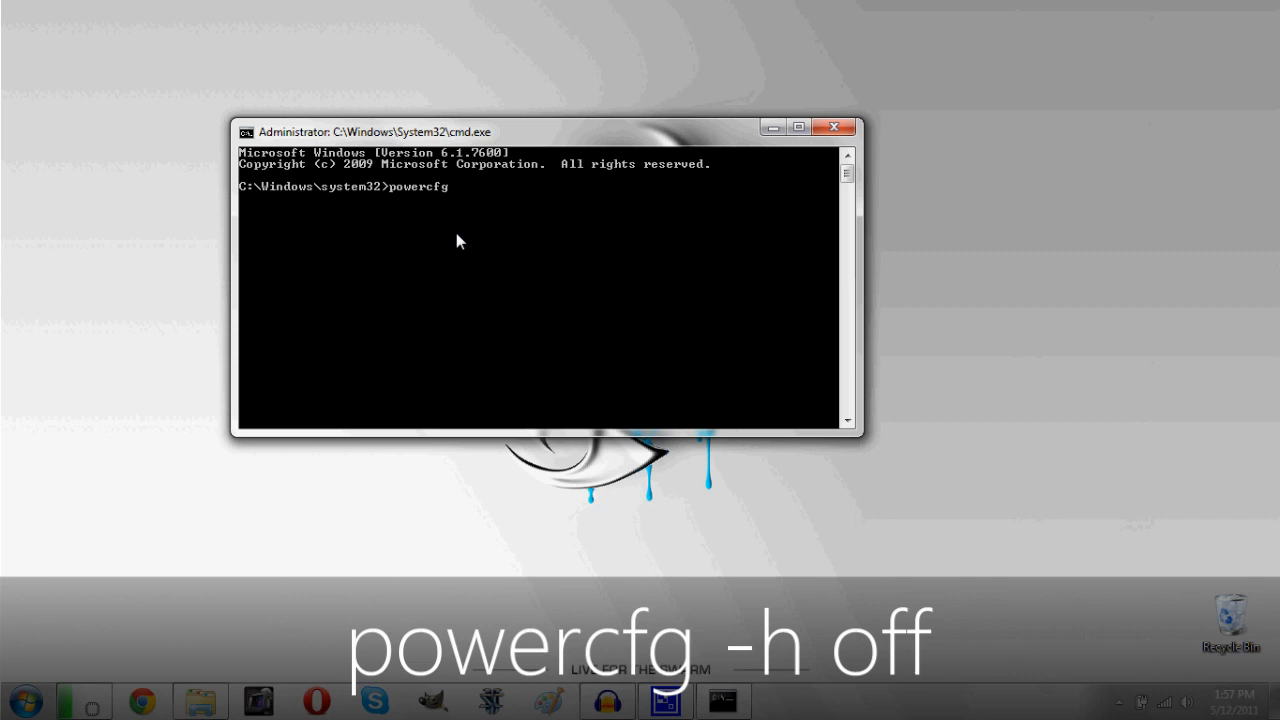
text(-h)
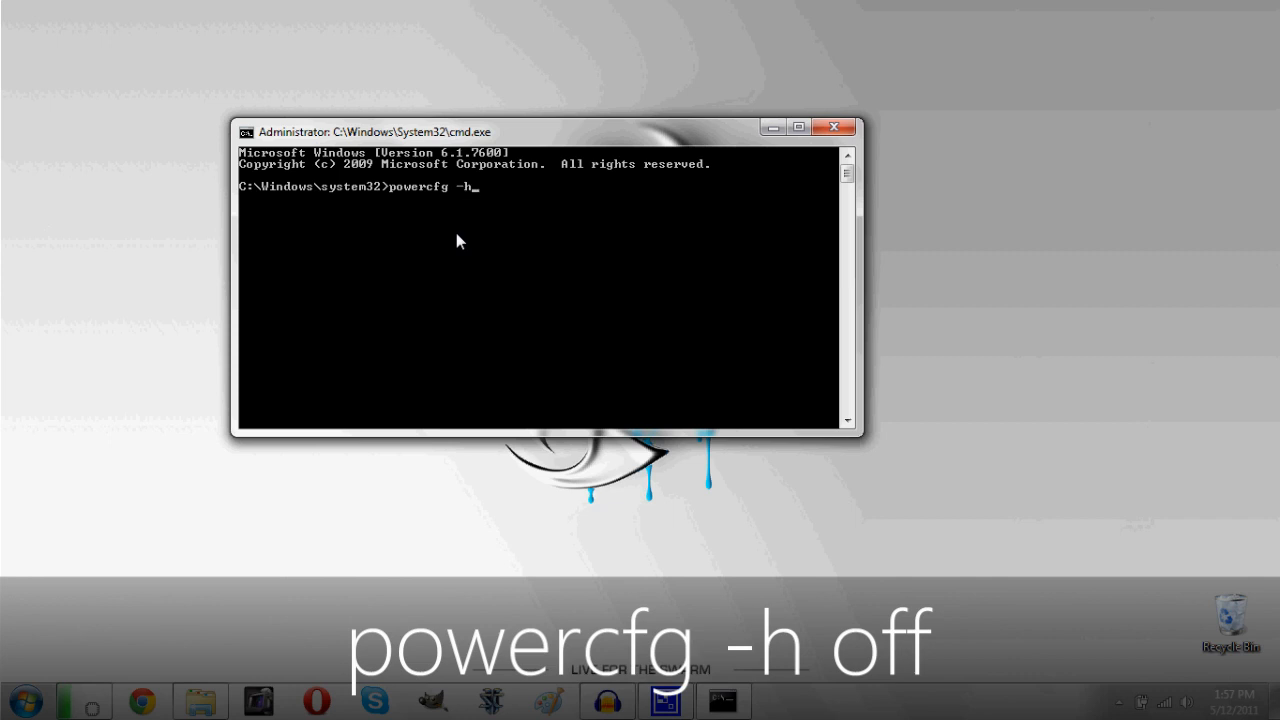
text(off)
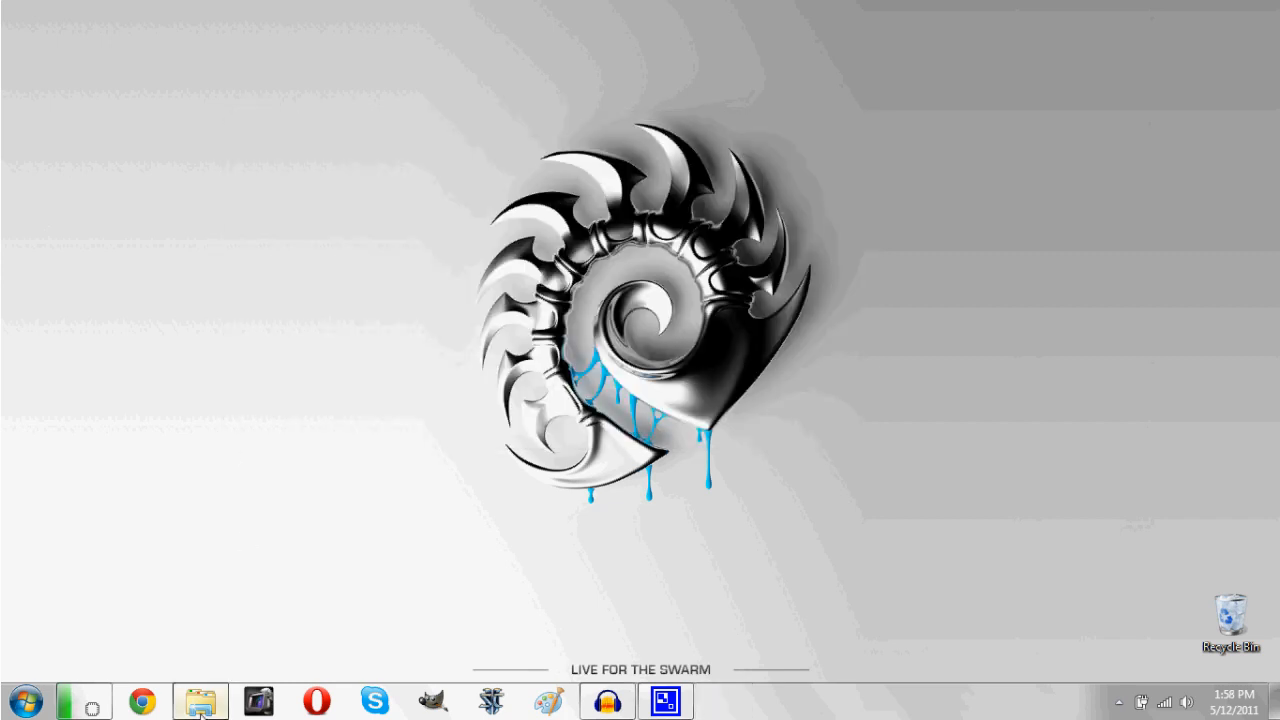
click(200, 700)
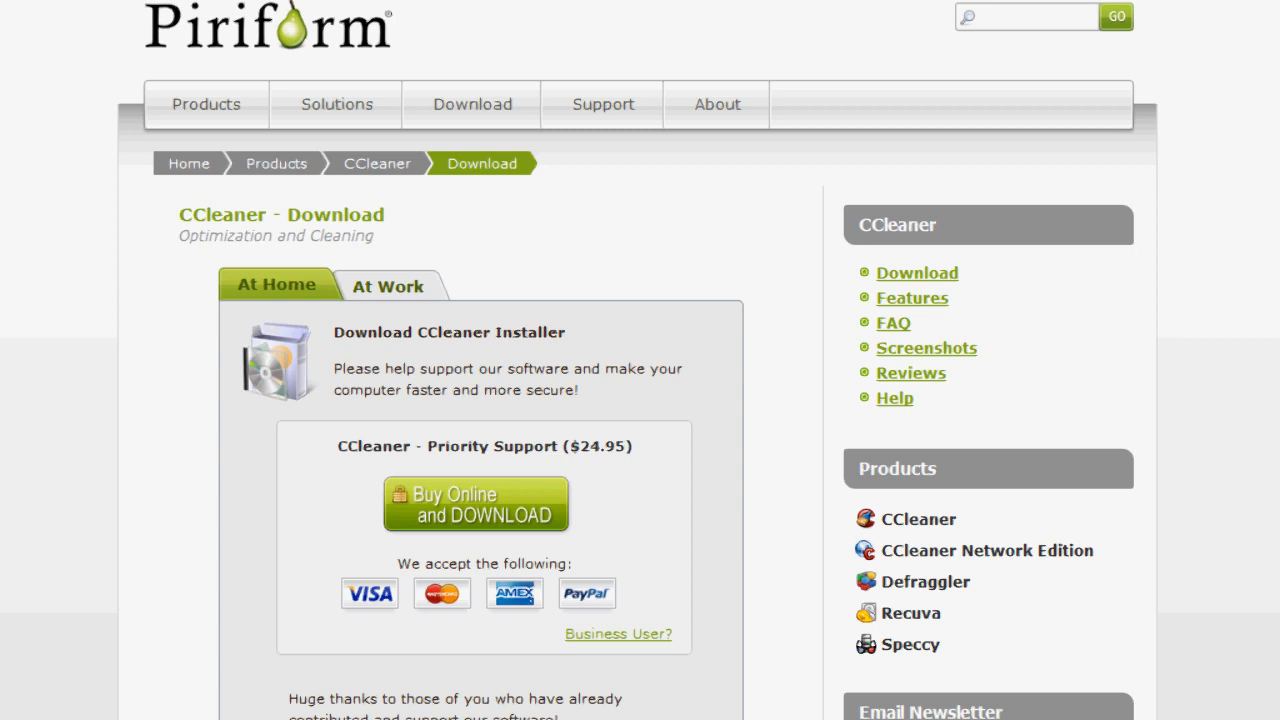
mouse_move(532, 488)
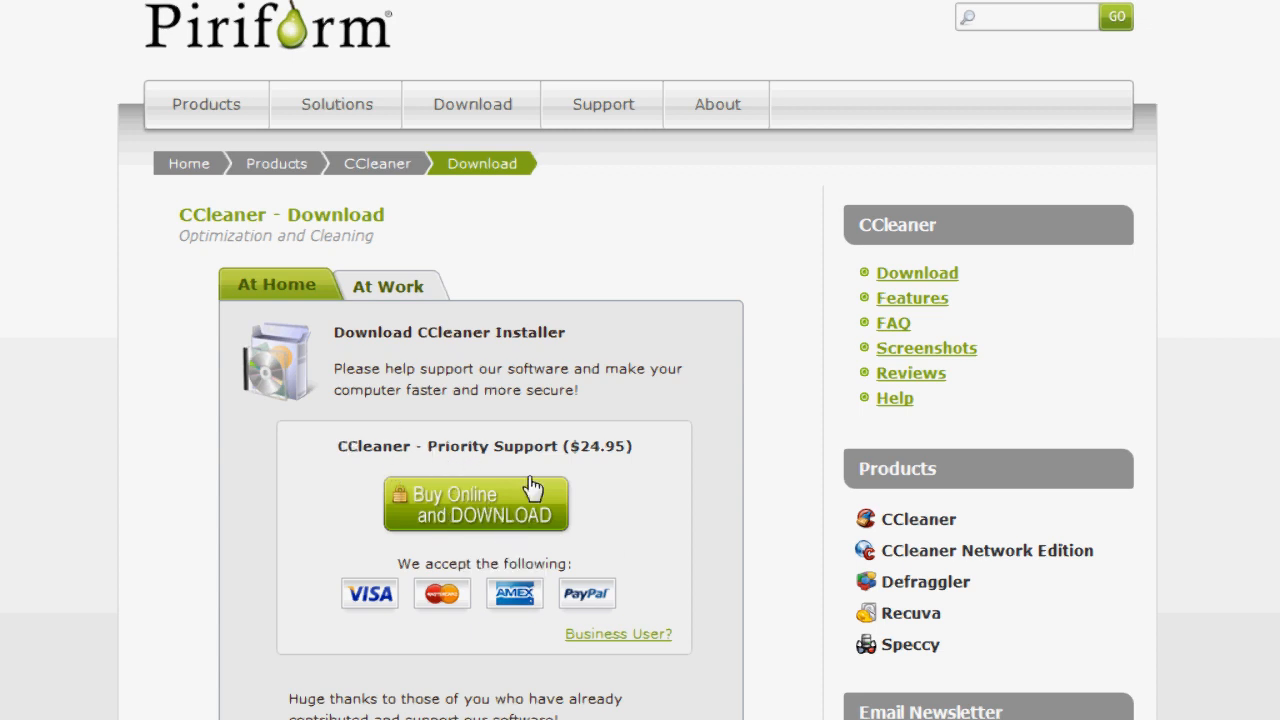
mouse_move(468, 472)
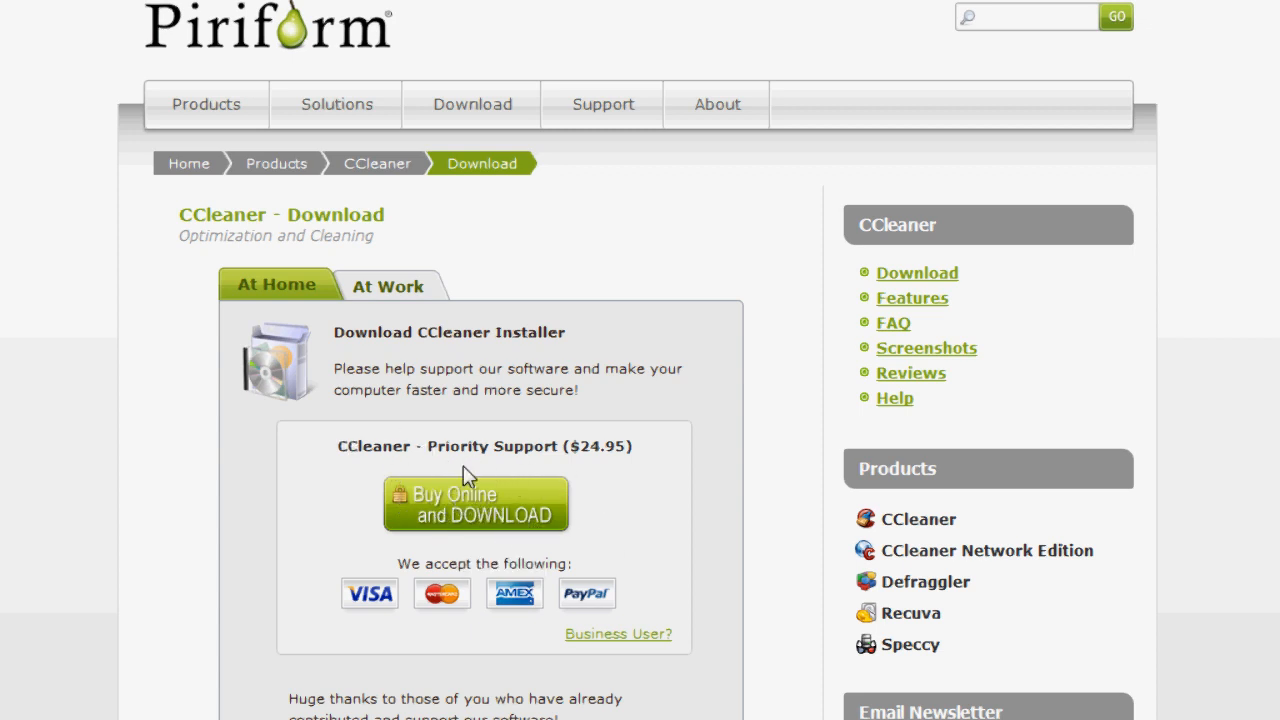
mouse_move(648, 460)
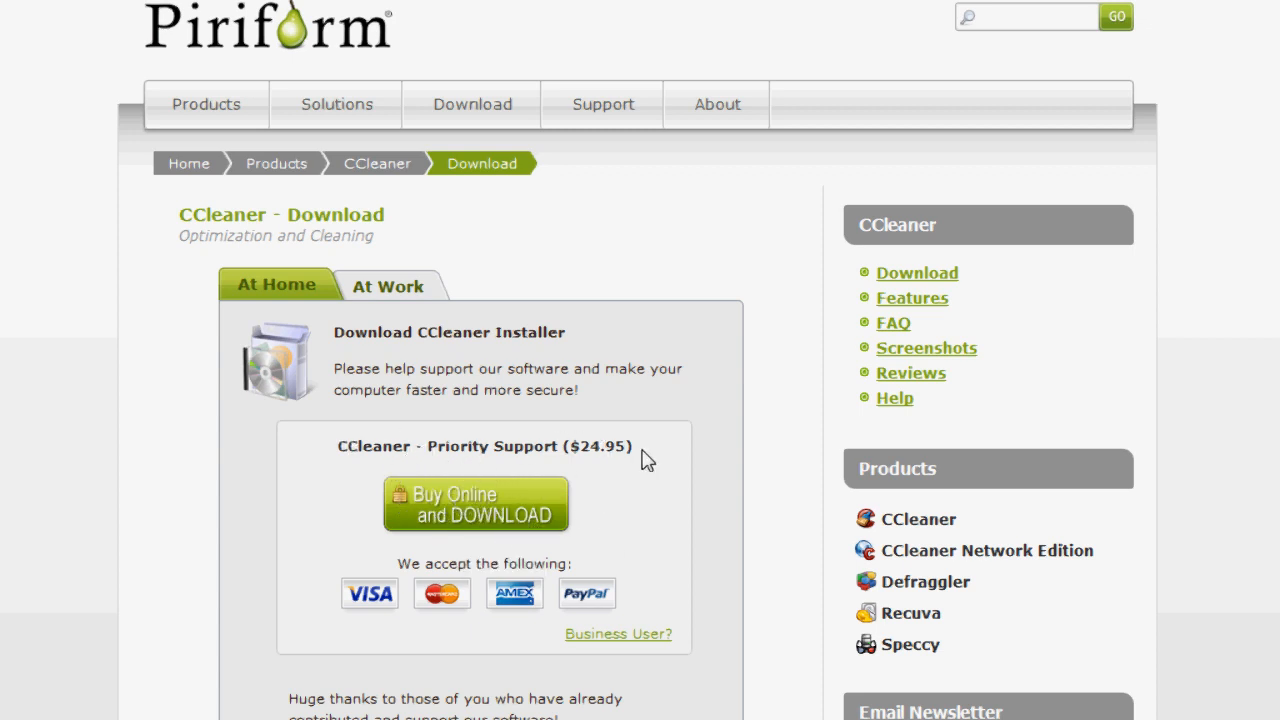
Scroll the CCleaner page down to the version 3.06.1433 download links.
scroll(down, 3)
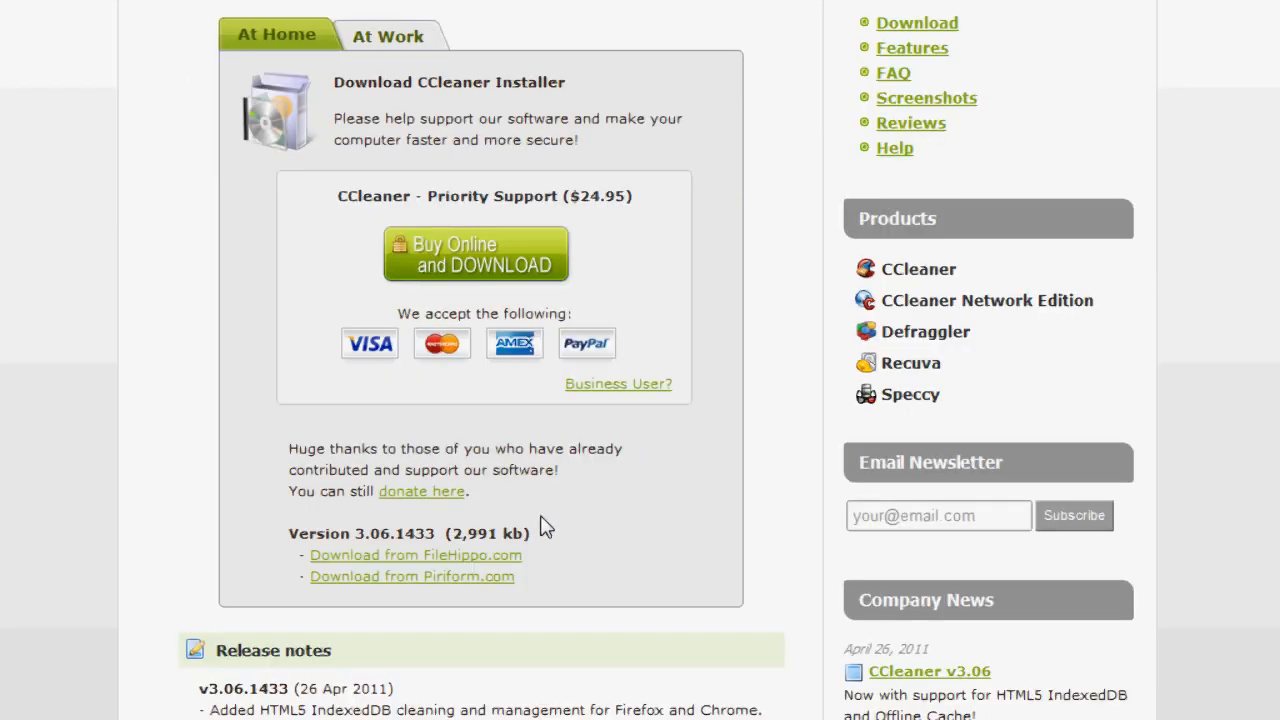
mouse_move(540, 558)
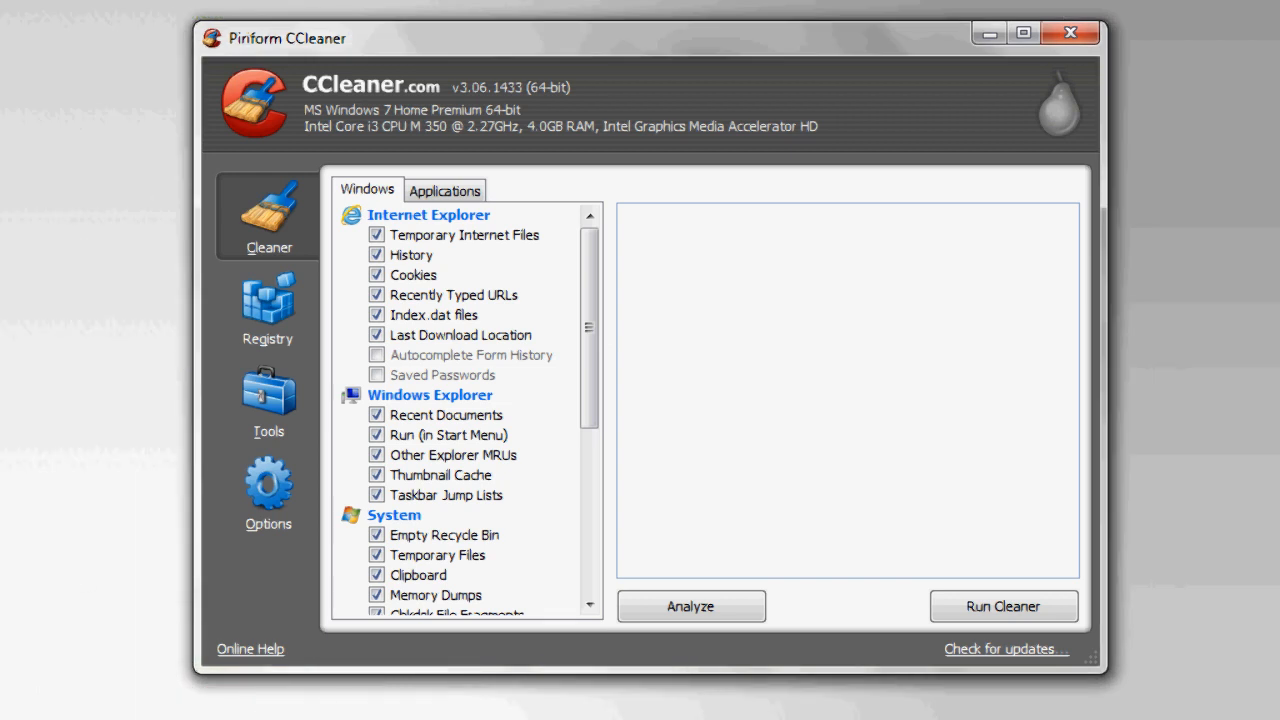
mouse_move(538, 298)
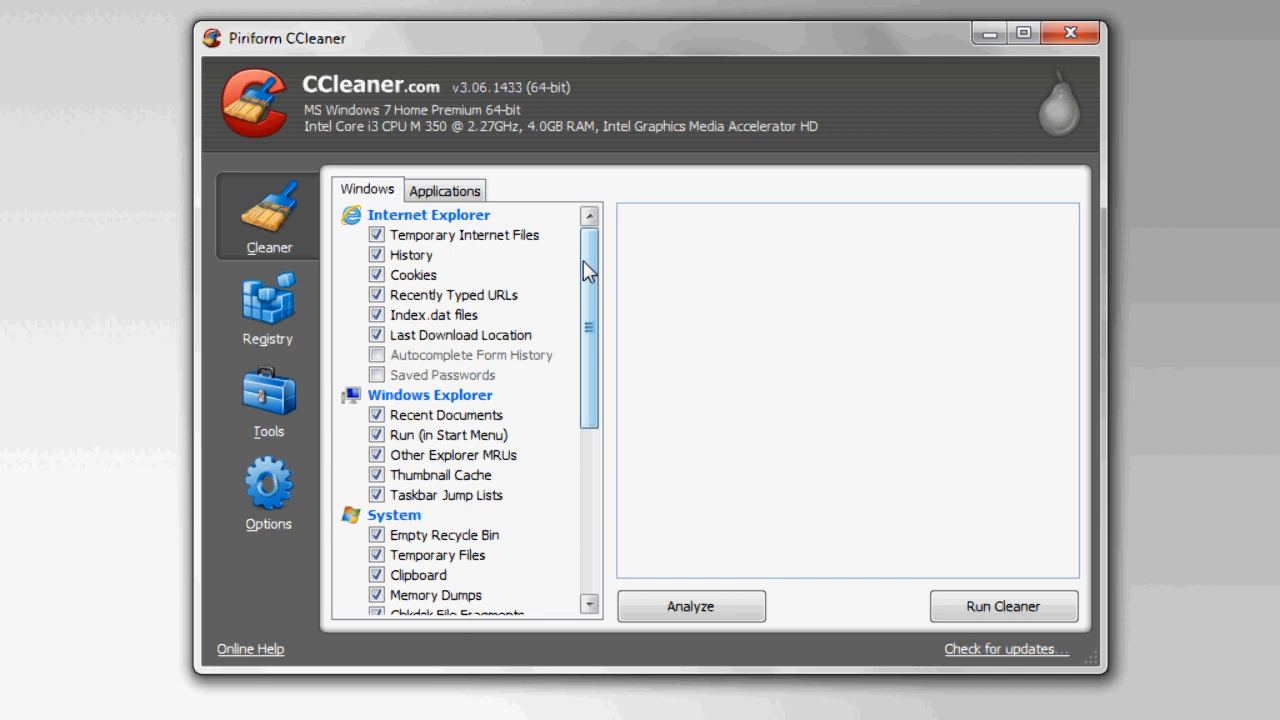
mouse_move(584, 272)
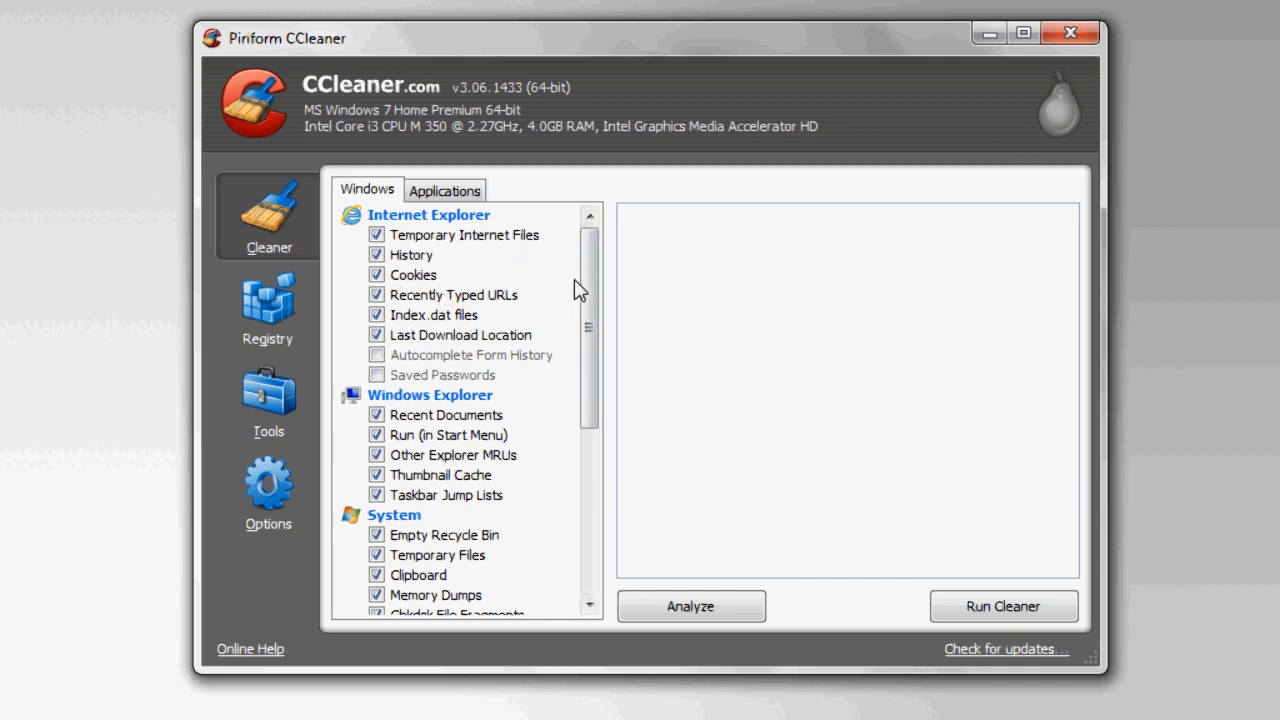
Review the Windows cleanup items, then show the Applications list with Firefox and Opera items.
scroll(down, 3)
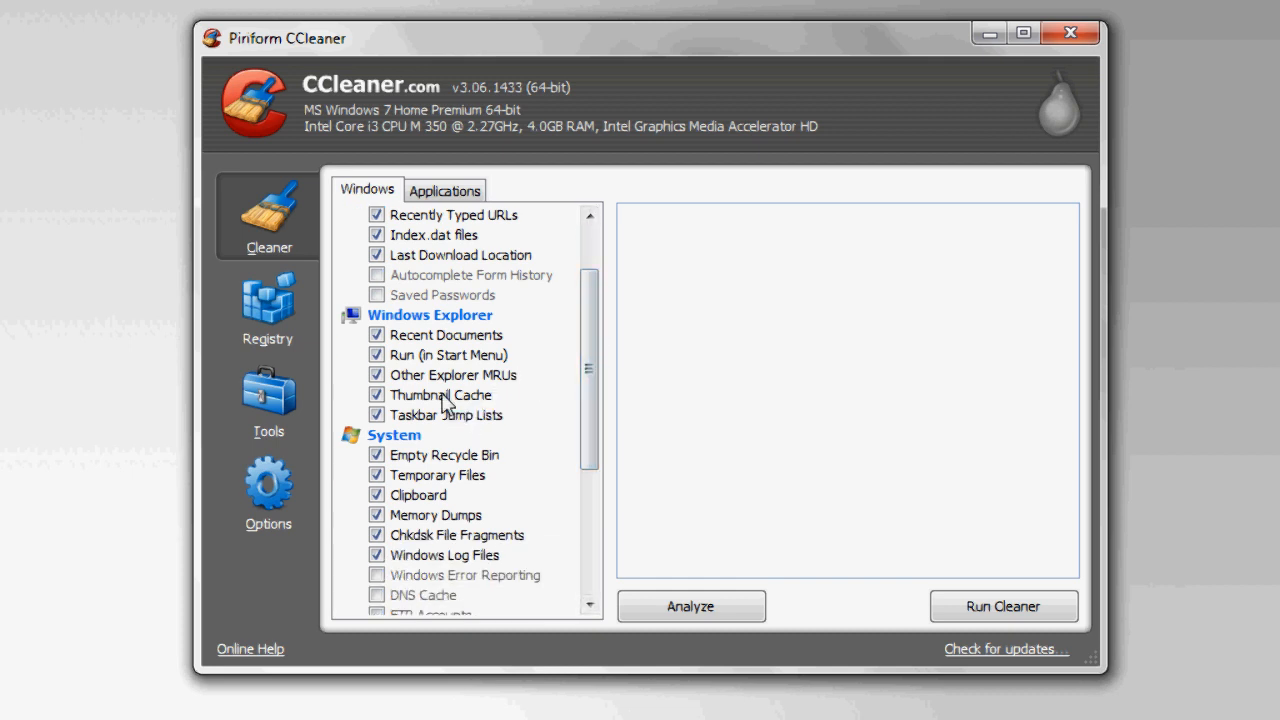
mouse_move(476, 476)
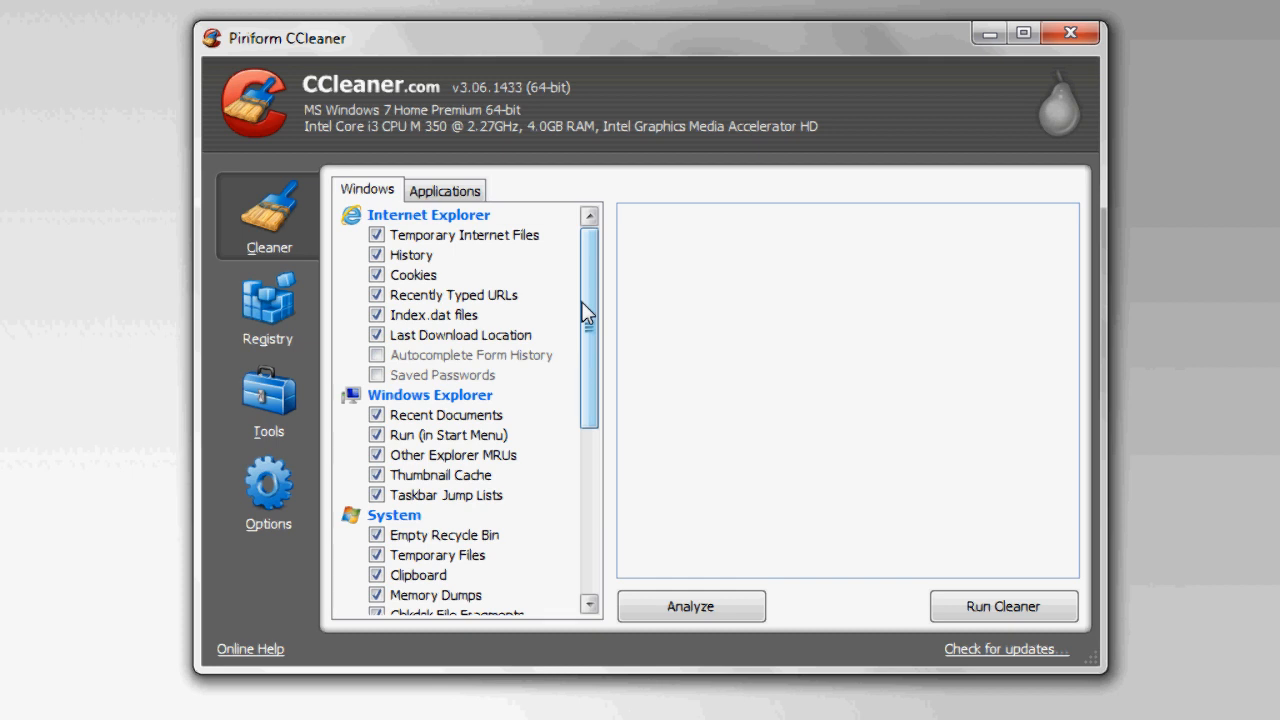
click(444, 190)
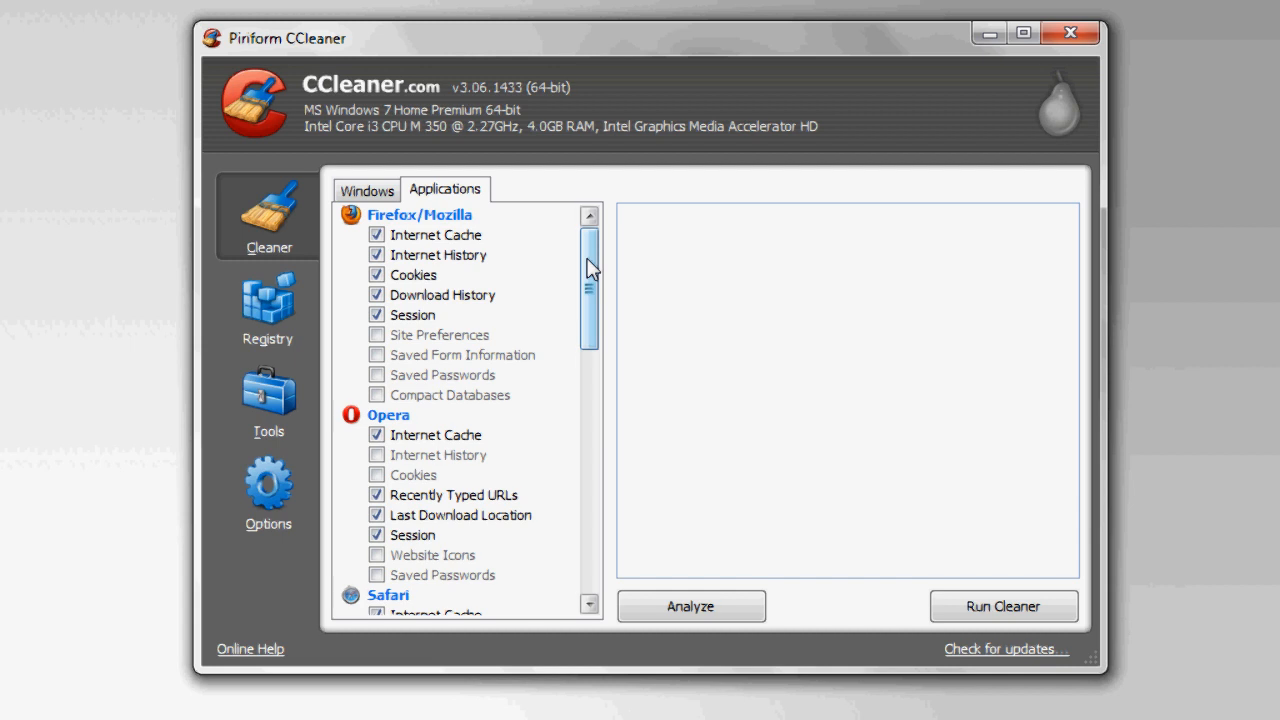
Analyze the checked Windows and application items to estimate removable junk.
click(376, 274)
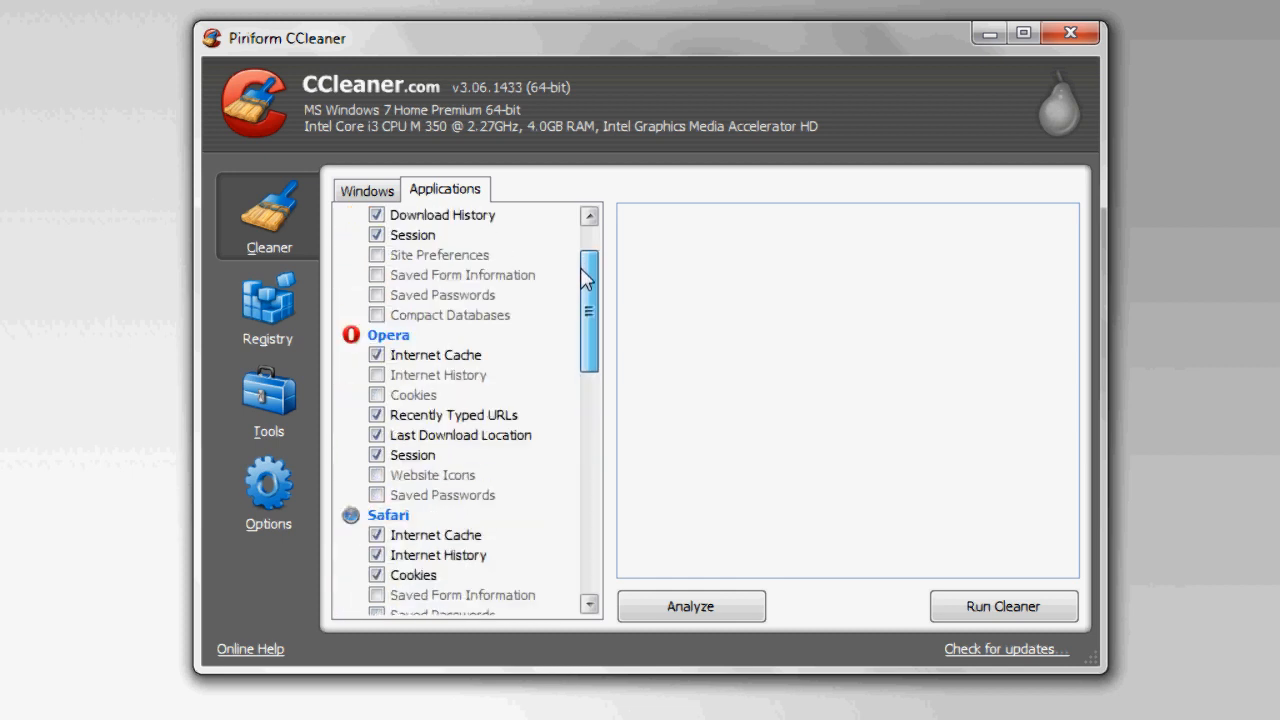
click(690, 606)
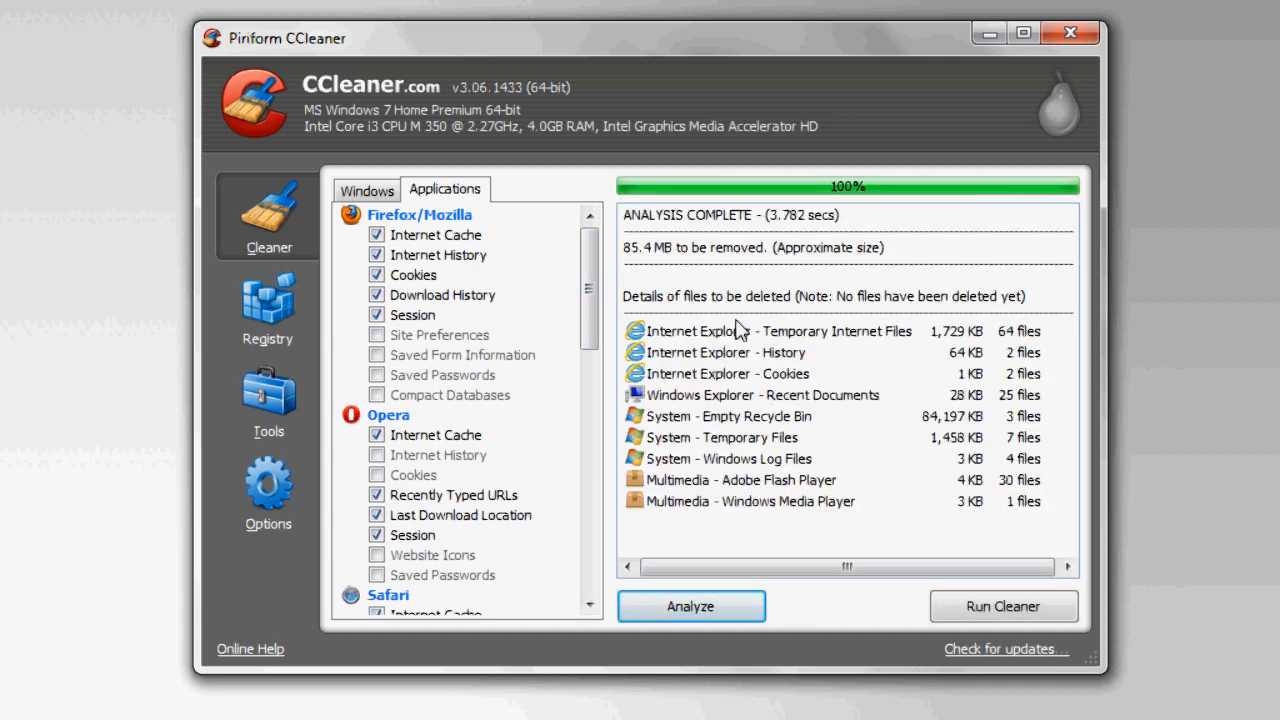
mouse_move(628, 262)
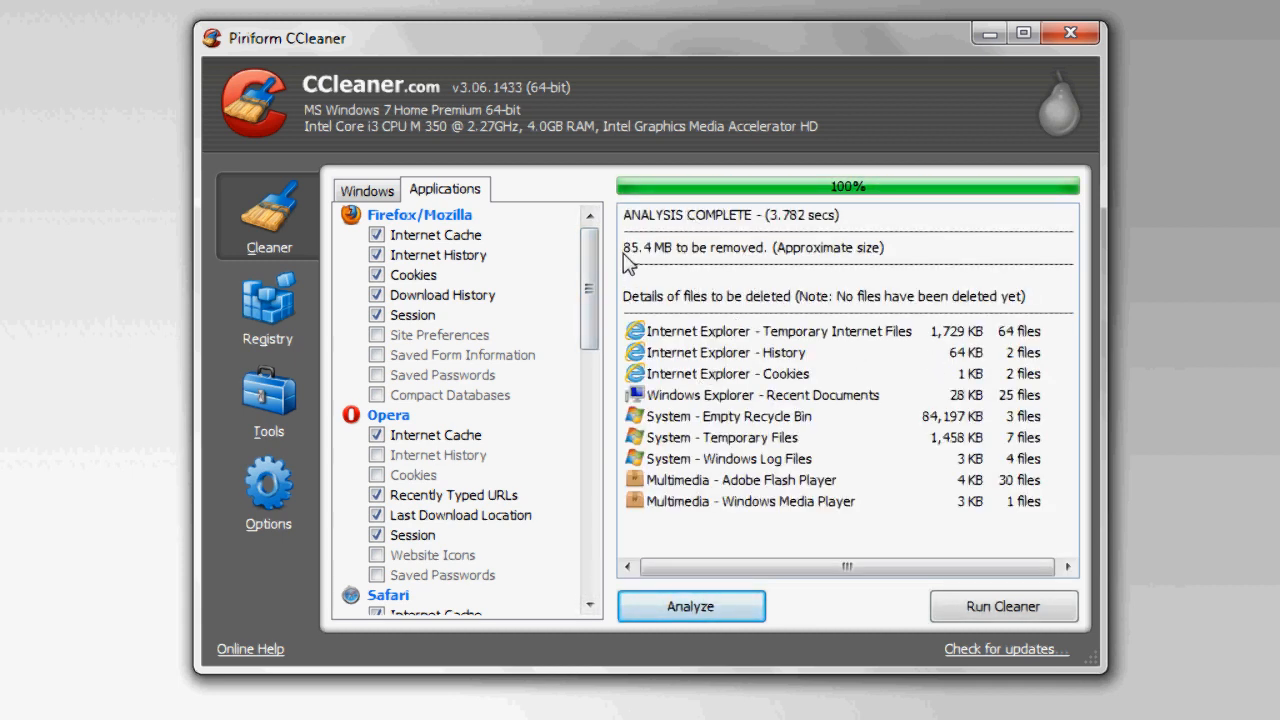
Run the cleaner to delete the 86.4 MB of junk, then move to the Tools section.
click(1002, 606)
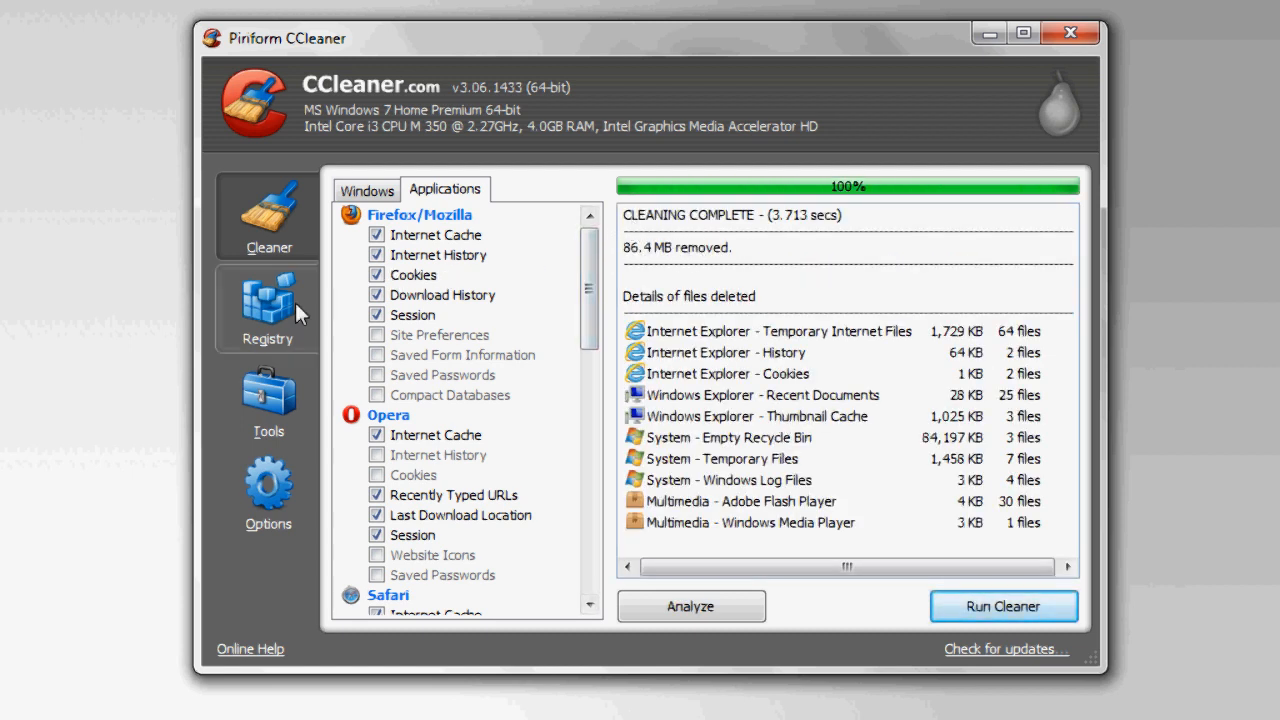
mouse_move(668, 360)
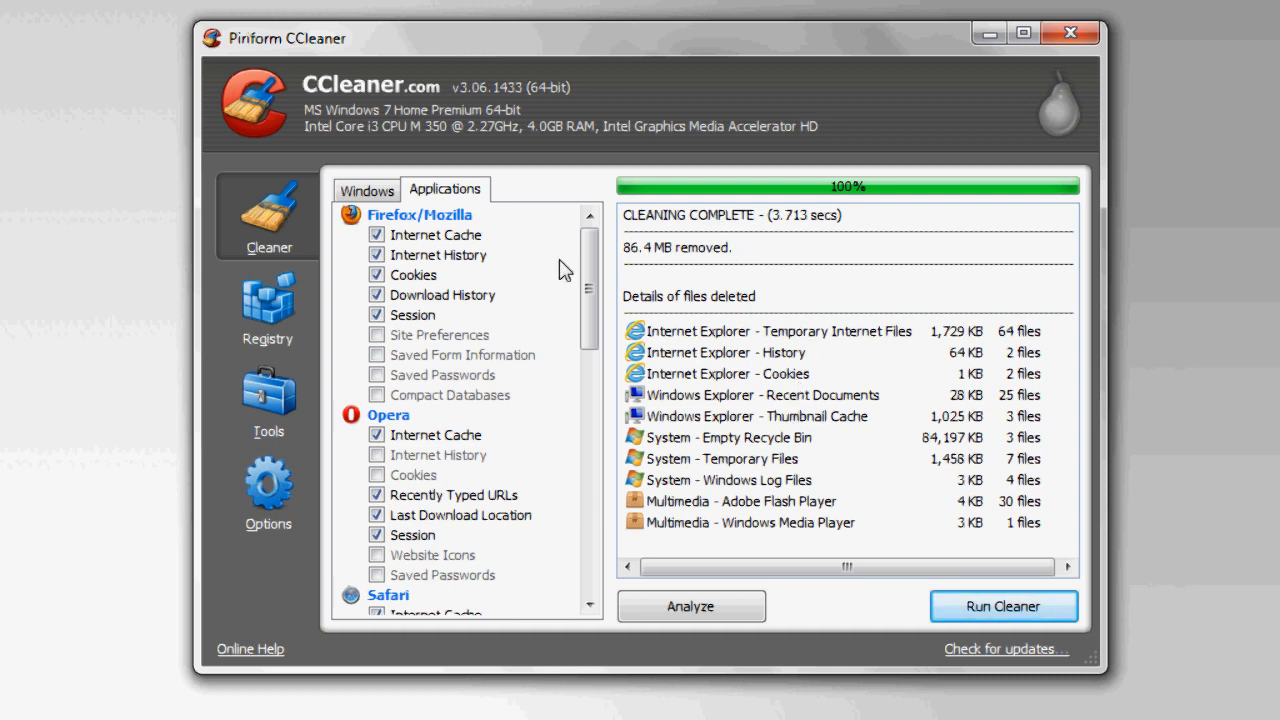
click(268, 400)
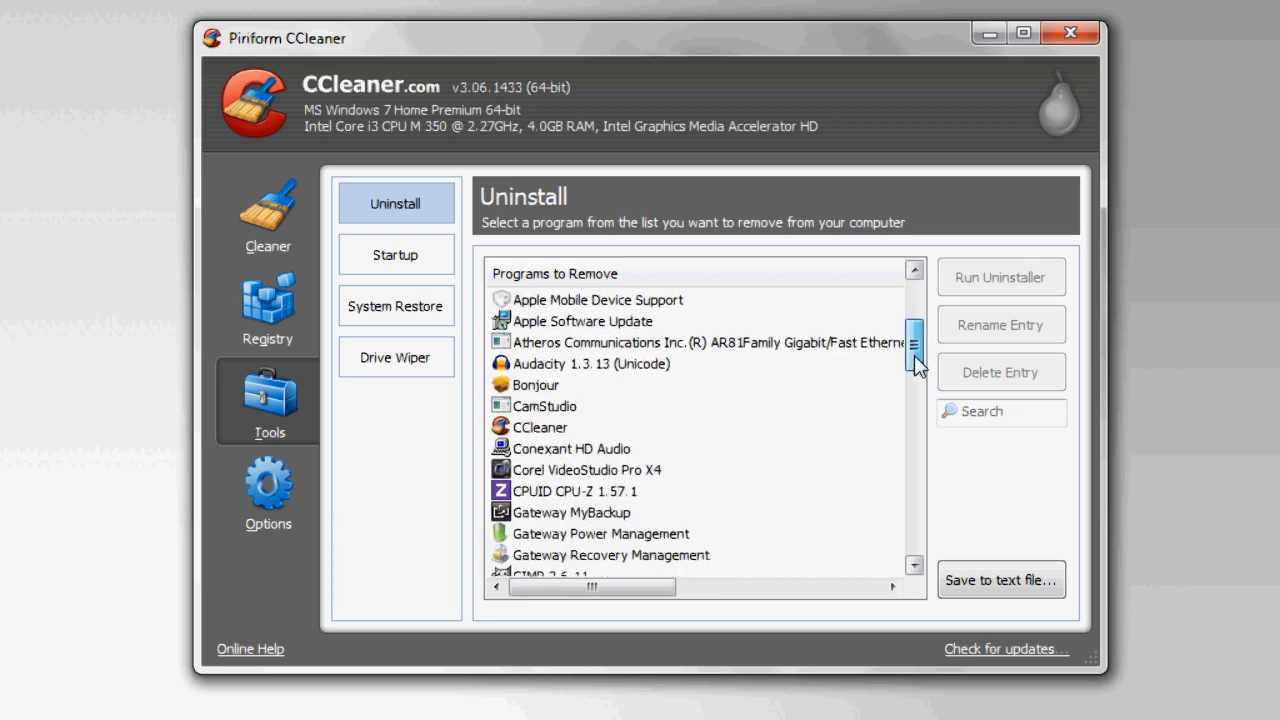
Scroll the Uninstall program list and select Acrobat.com for removal.
drag(912, 344, 912, 448)
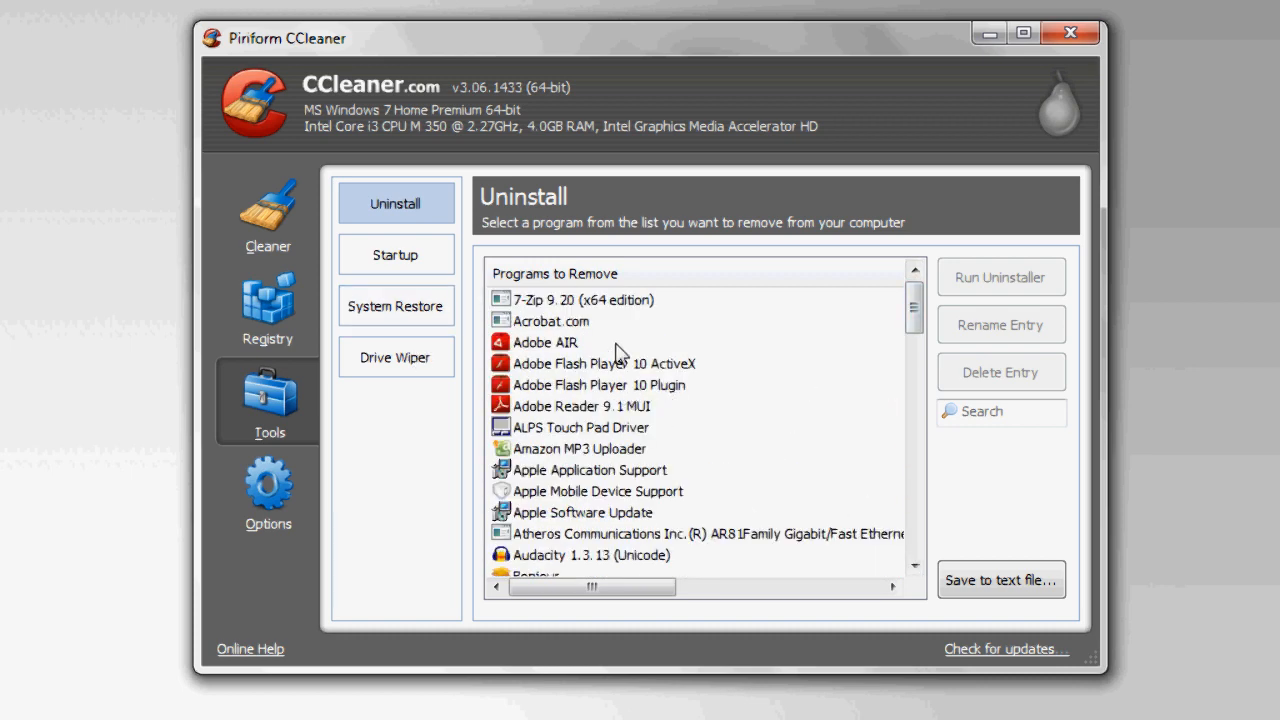
click(552, 320)
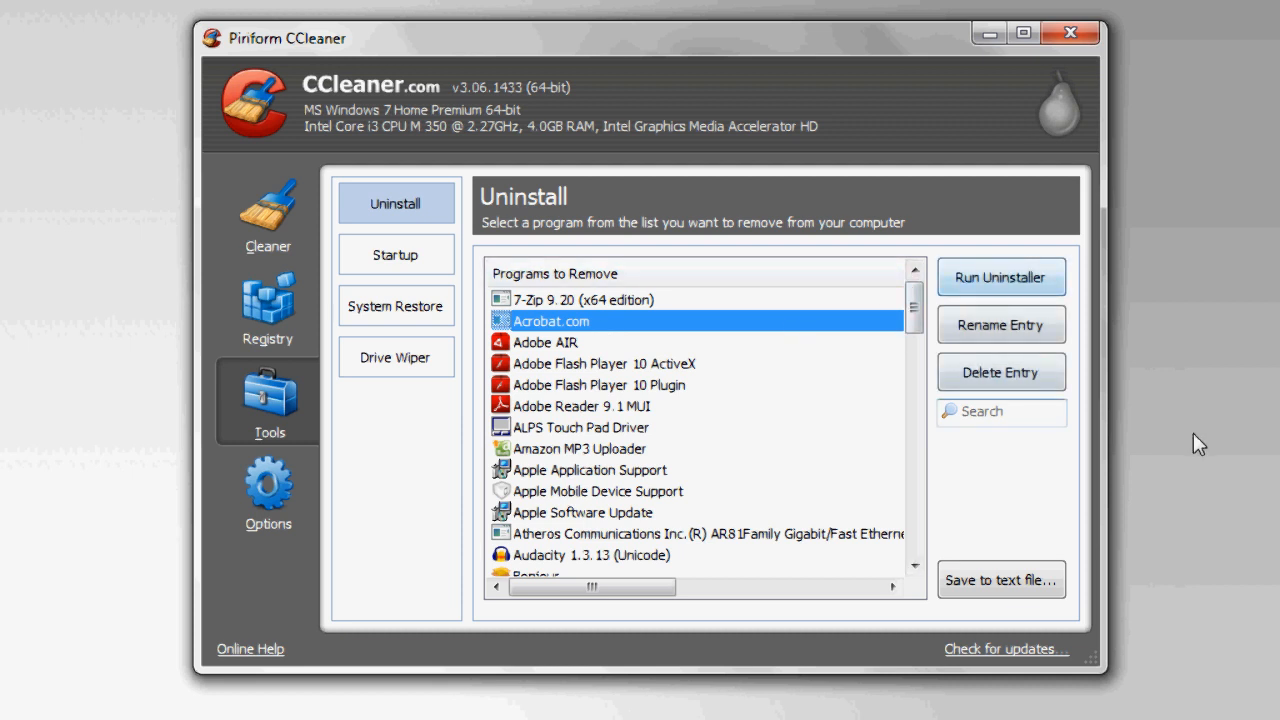